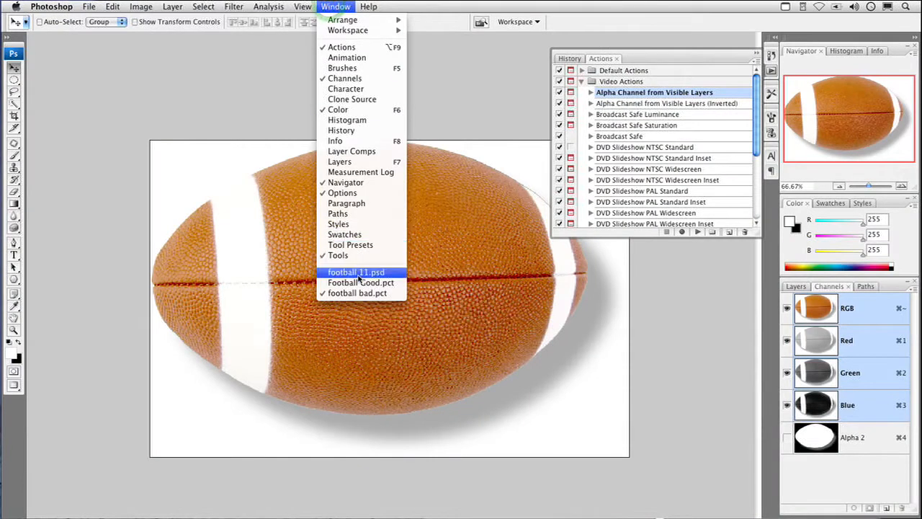
Switch via the Window menu to the football document with the Football layer on transparency.
left_click(354, 271)
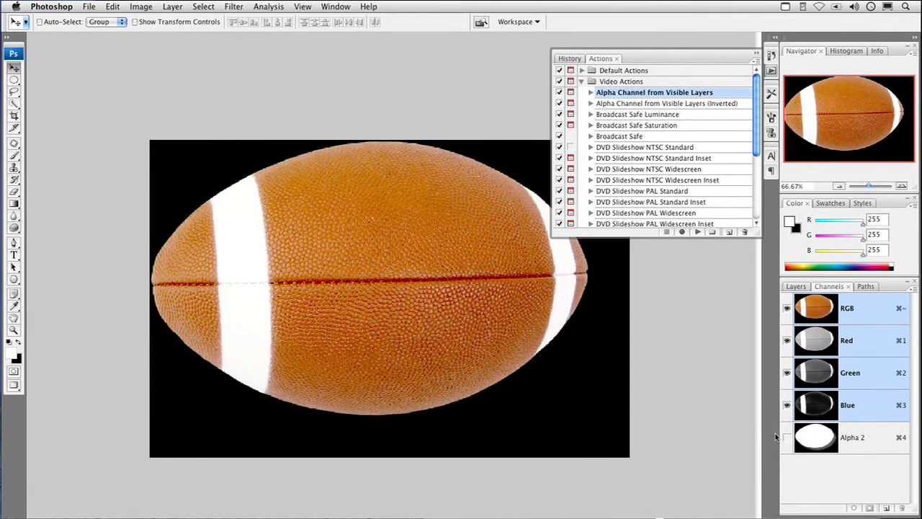
left_click(787, 438)
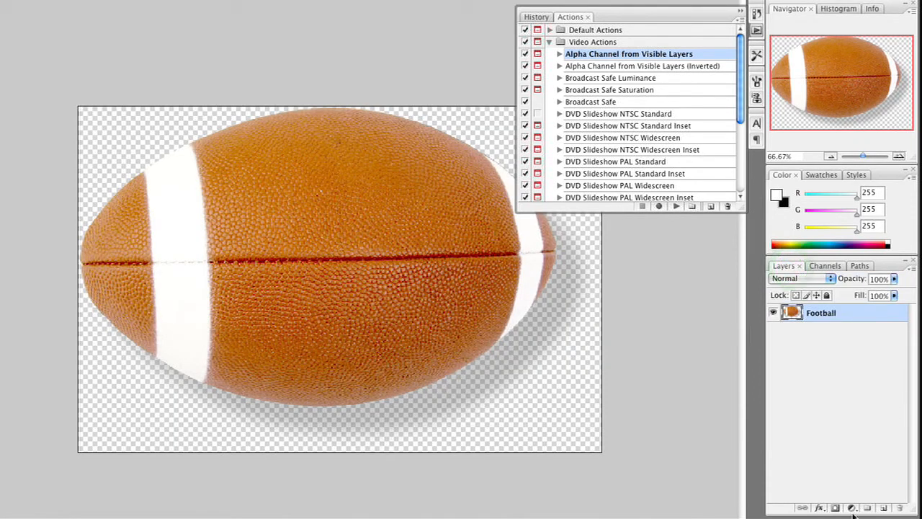
Add a Solid Color fill layer set to black to the football document.
left_click(852, 507)
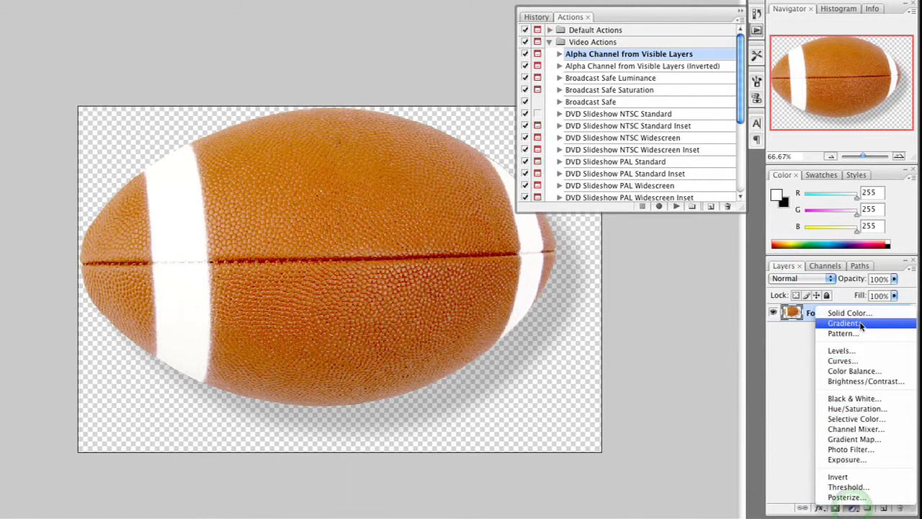
left_click(850, 312)
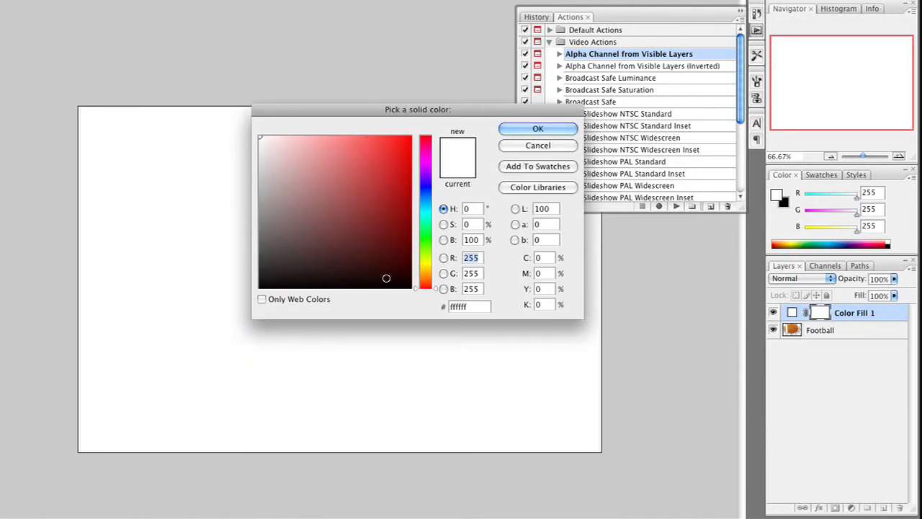
left_click(369, 288)
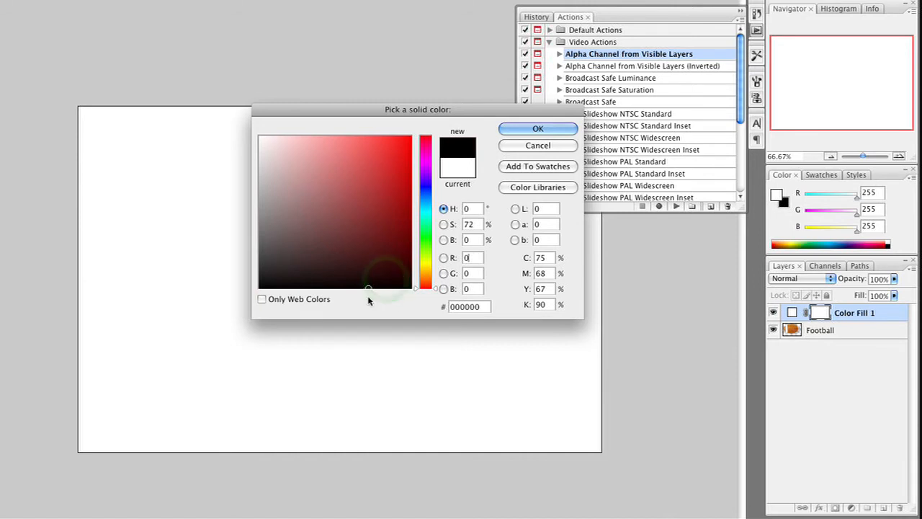
left_click(538, 128)
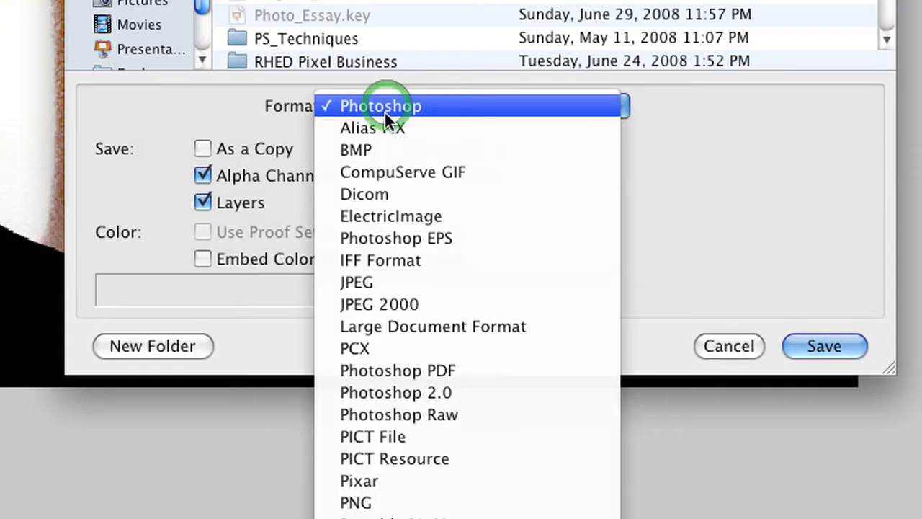
mouse_move(388, 441)
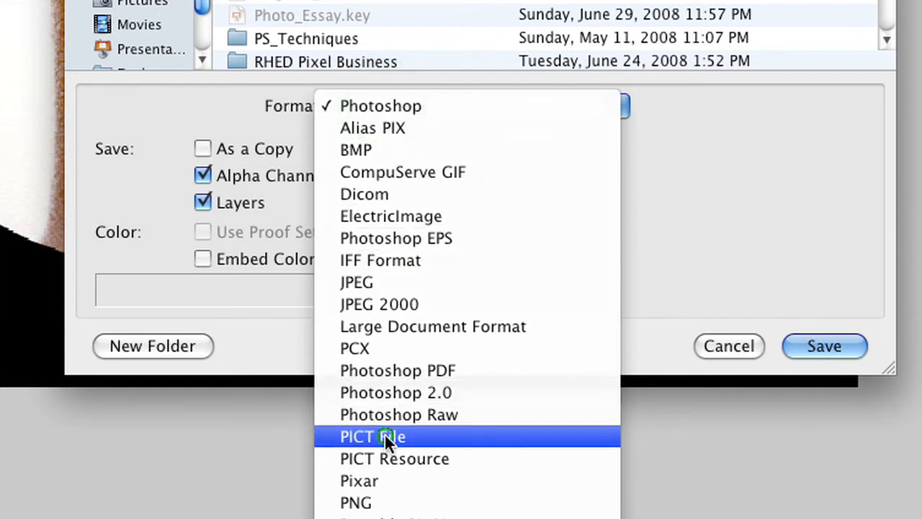
Save as football 11.pct in PICT format, 32 bits/pixel, with alpha channels included.
left_click(372, 436)
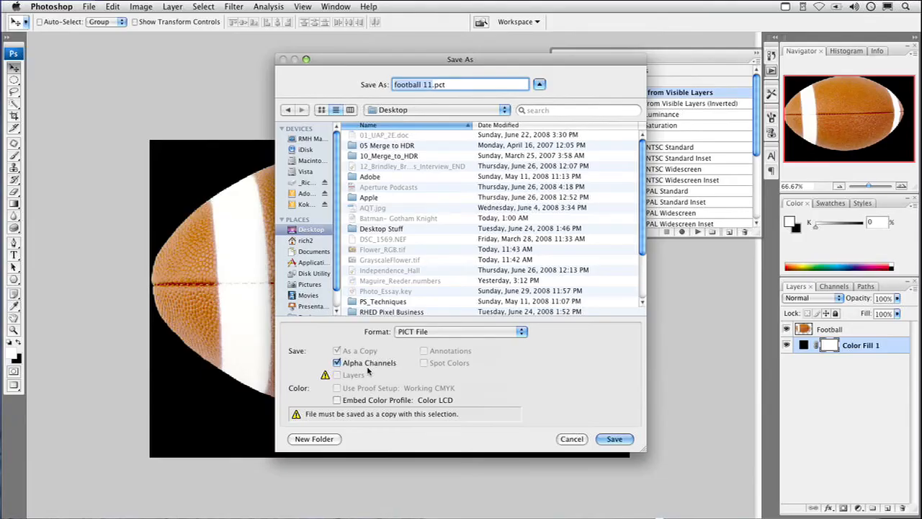
left_click(613, 438)
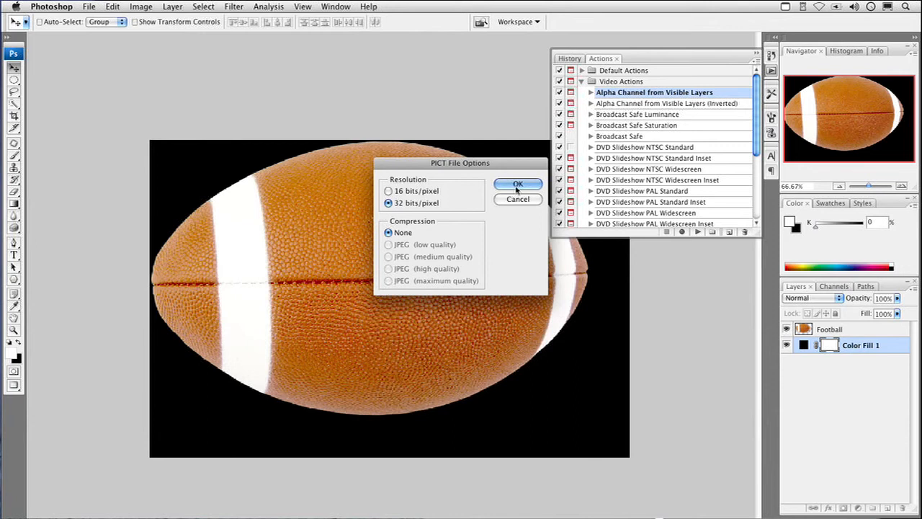
left_click(517, 184)
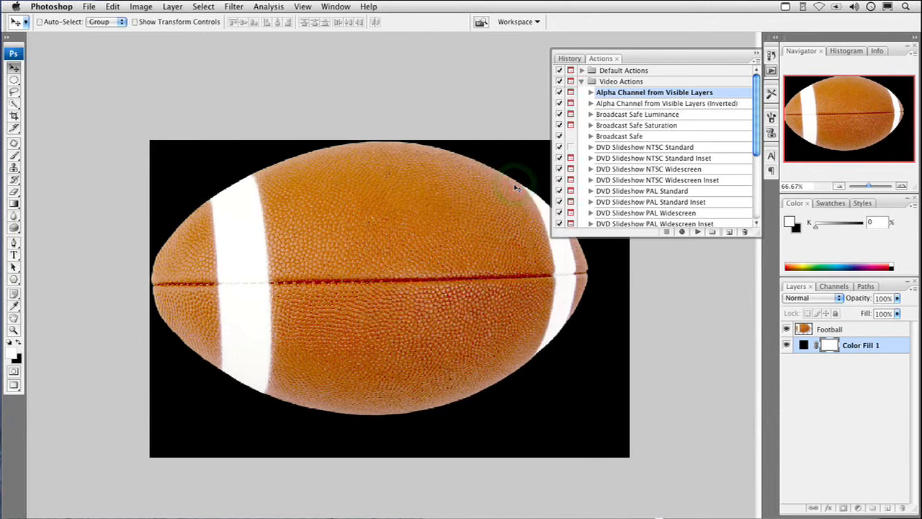